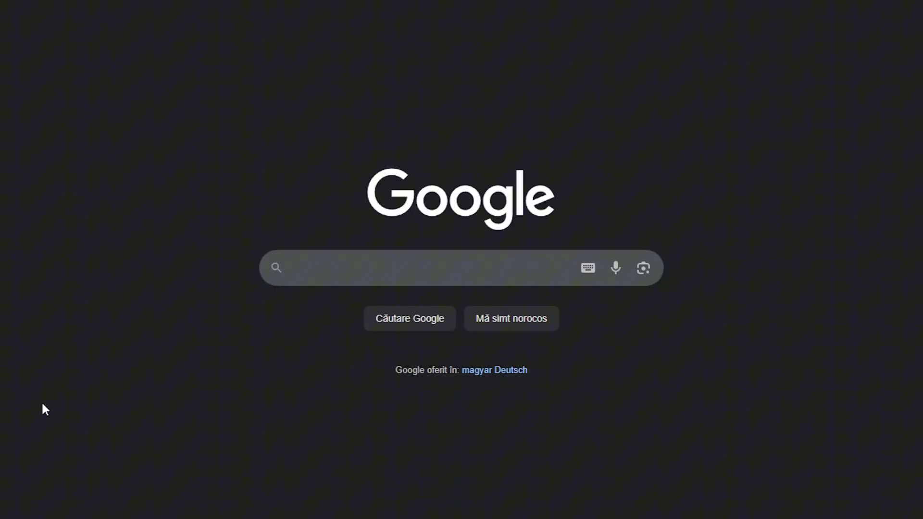
# Search Google for 'process explorer' and open the Process Explorer v17.06 Sysinternals result.
pyautogui.write('process explorer')
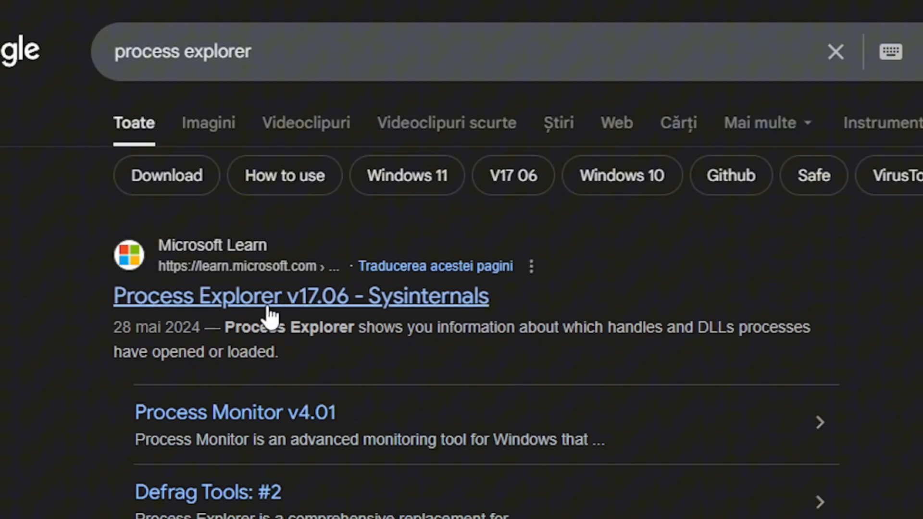
pyautogui.click(300, 295)
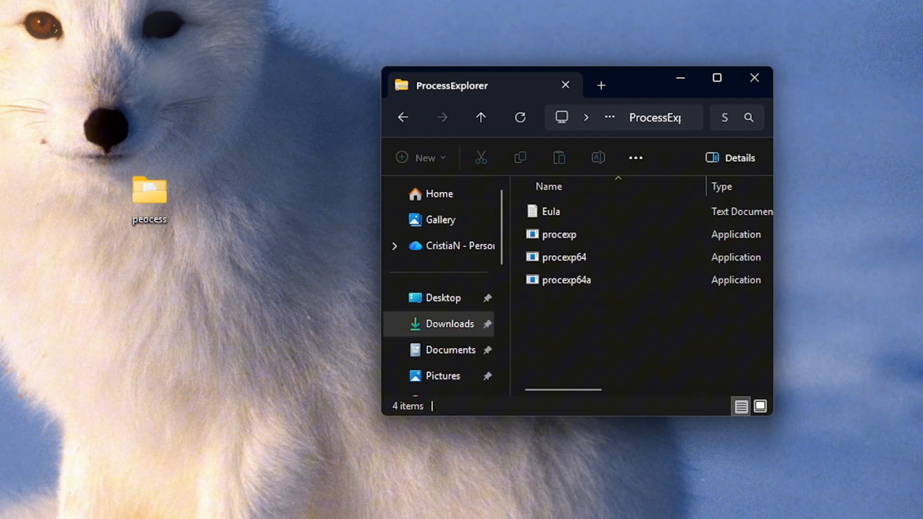
pyautogui.moveTo(659, 339)
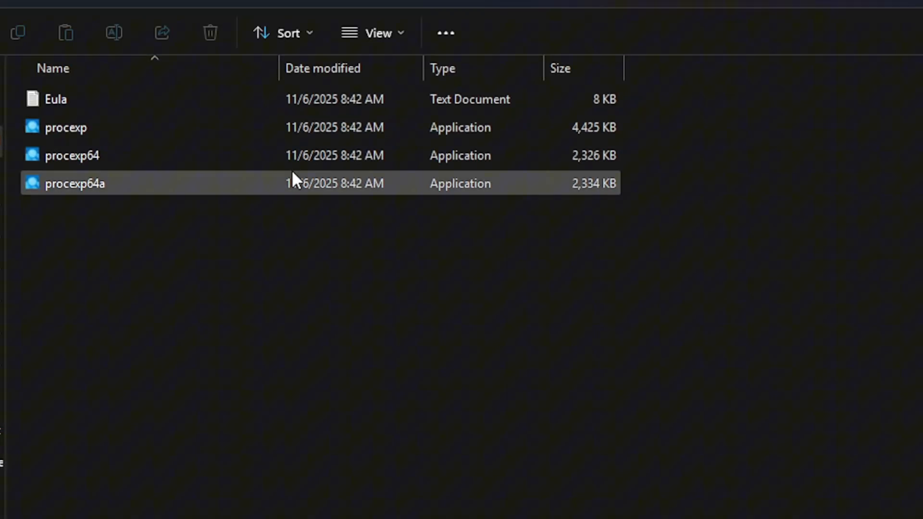
# Run the procexp application from File Explorer as administrator.
pyautogui.click(65, 127)
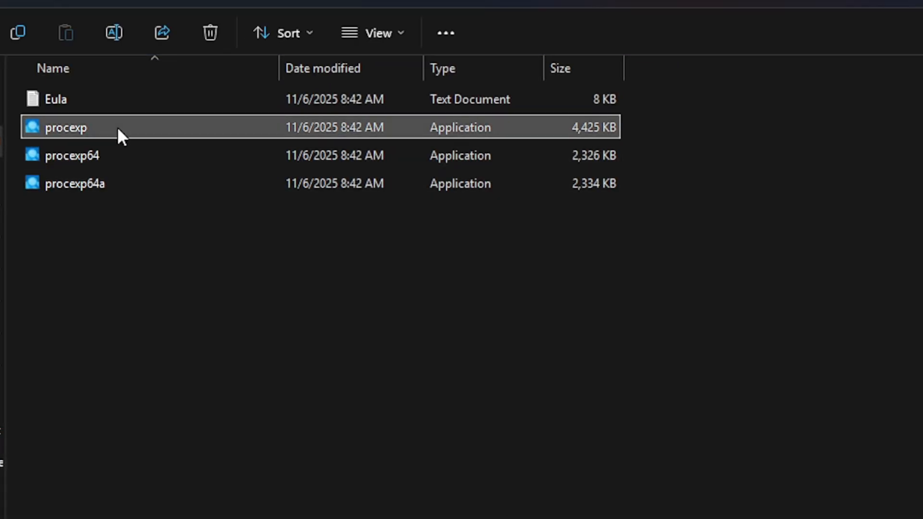
pyautogui.rightClick(64, 127)
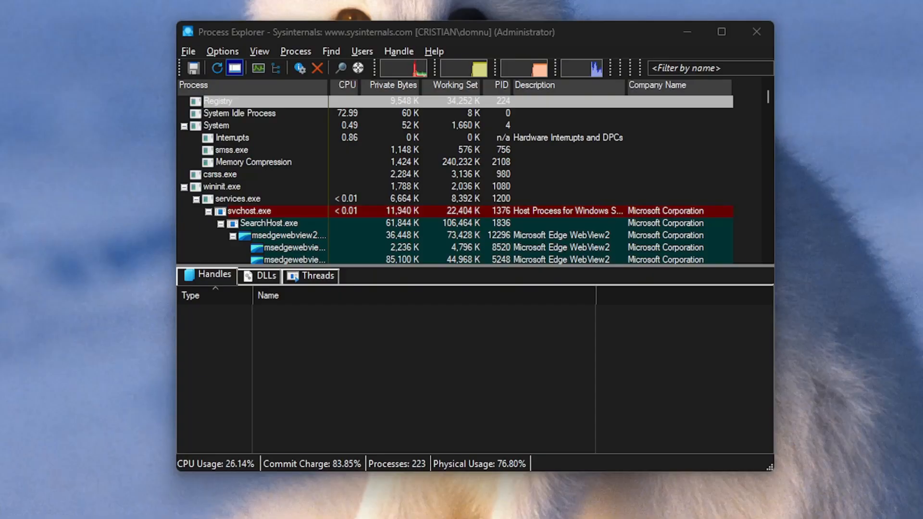
# Filter processes to 'roblox' and bring up Close Handle for the ROBLOX_singletonEvent handle.
pyautogui.write('r')
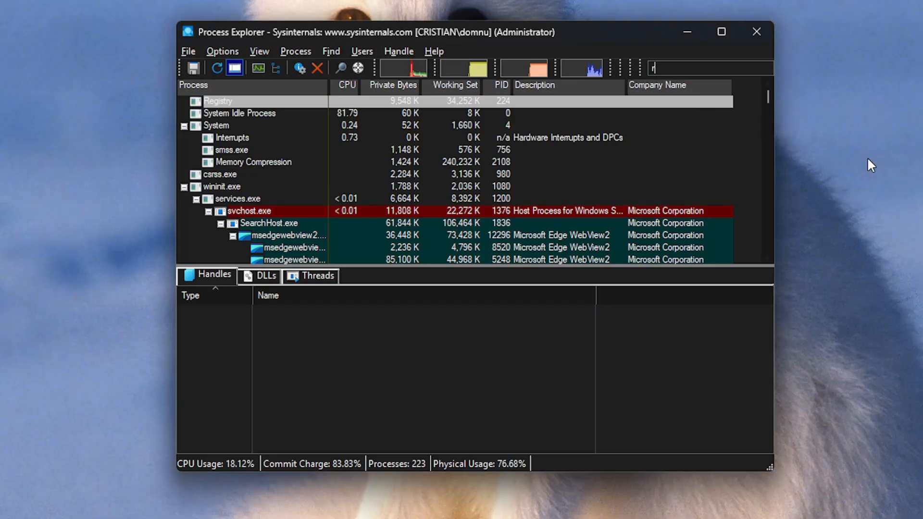
pyautogui.write('oblox')
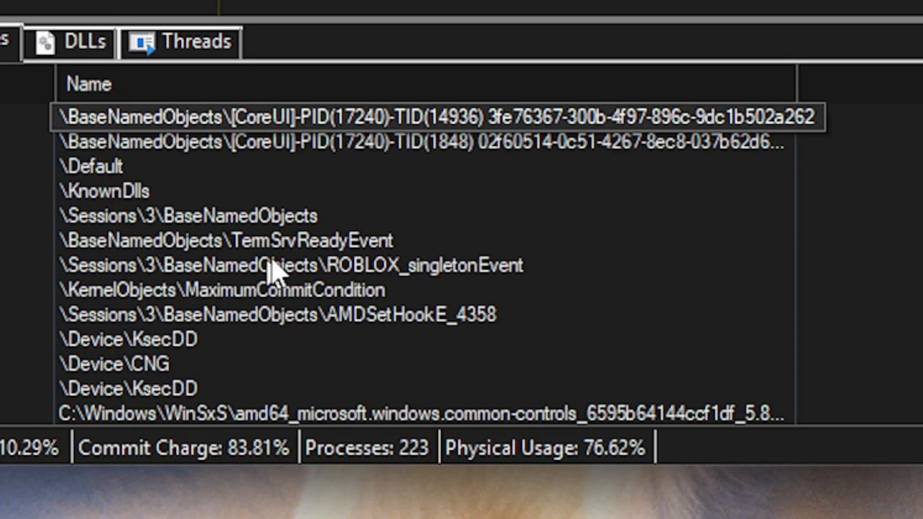
pyautogui.rightClick(290, 265)
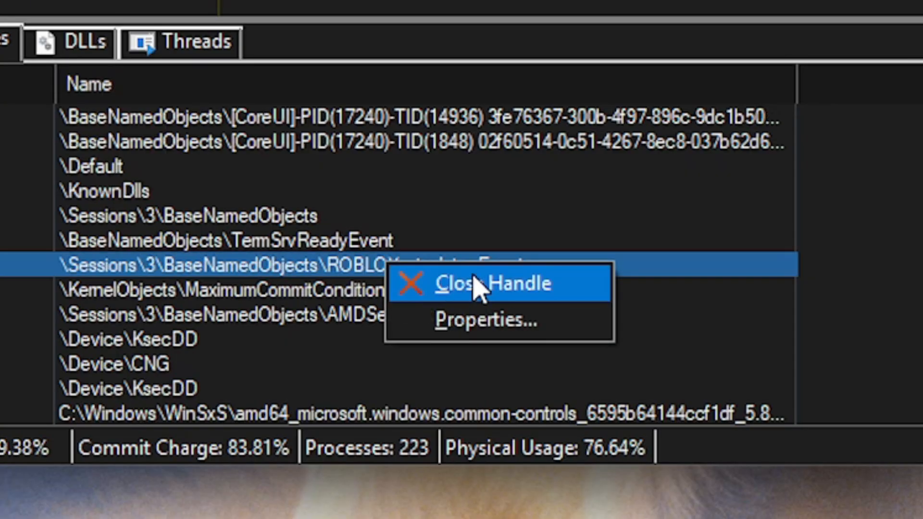